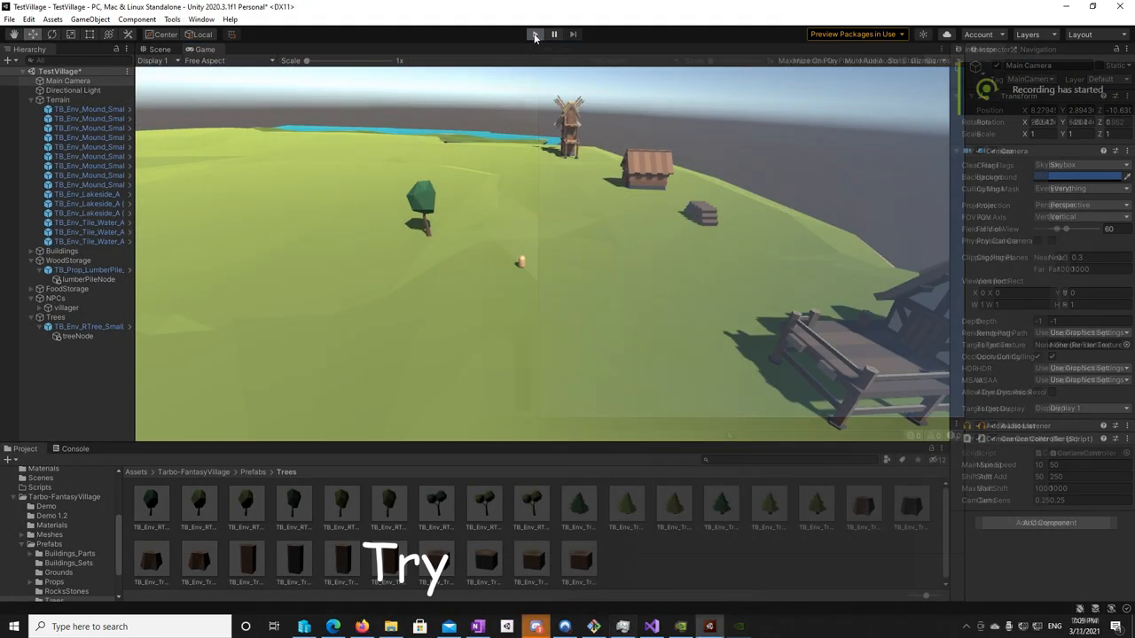
- Reach the stance card screen from the pause menu, empty the slots and resume fighting
{"action": "left_click", "coordinate": [535, 34]}
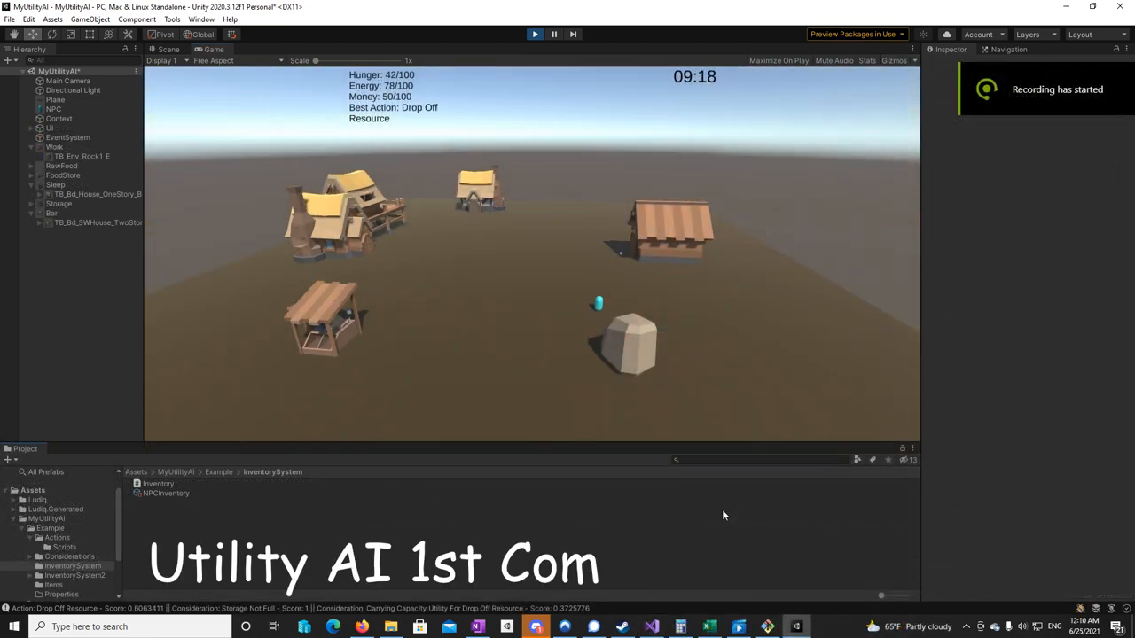
{"action": "left_click", "coordinate": [167, 493]}
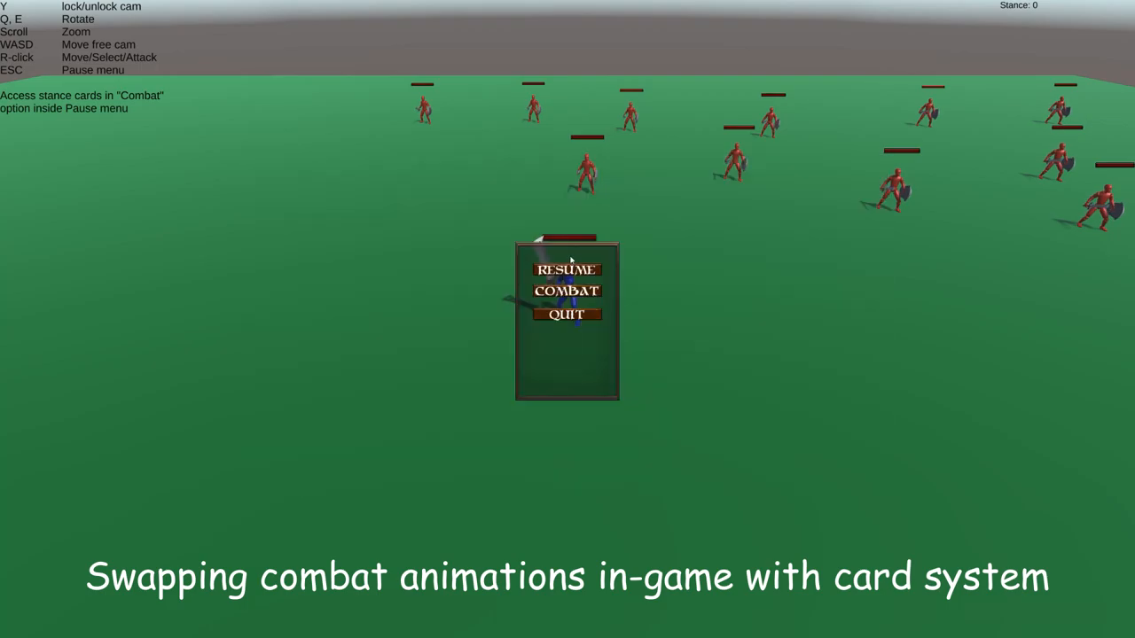
{"action": "left_click", "coordinate": [567, 269]}
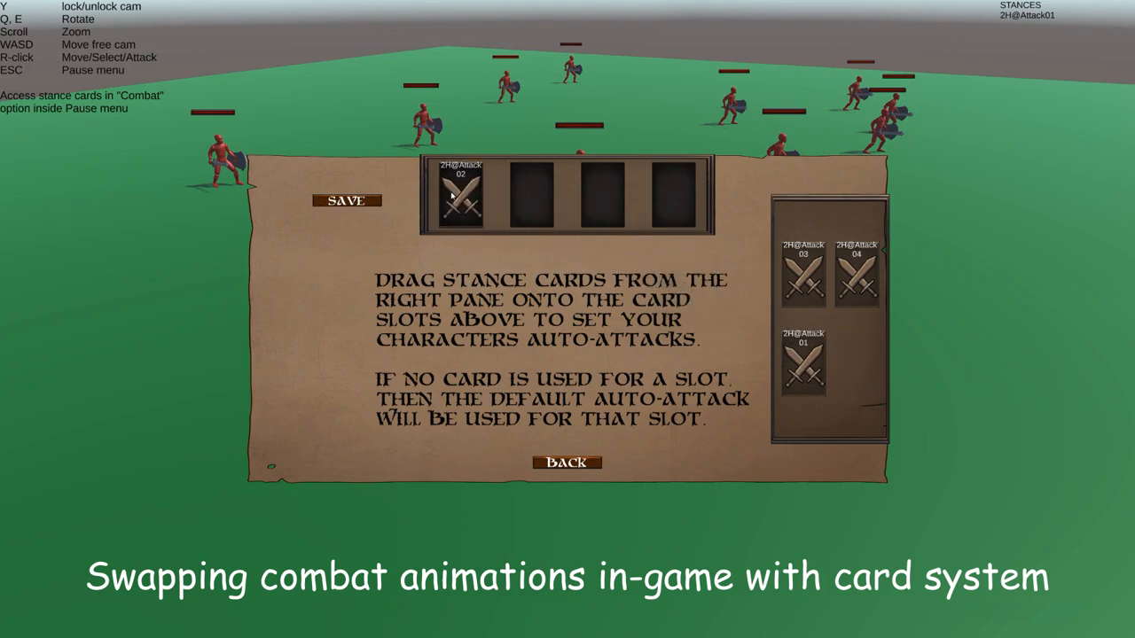
{"action": "left_click", "coordinate": [568, 461]}
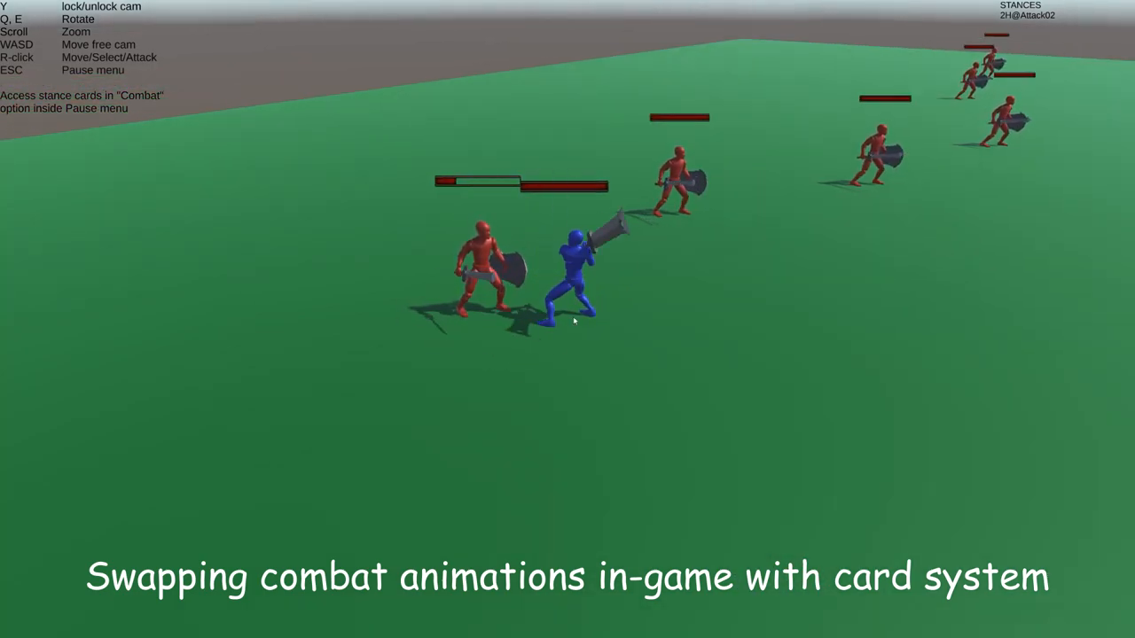
- Pause with Escape and reopen the Combat stance card screen showing all four attack cards
{"action": "key", "text": "Escape"}
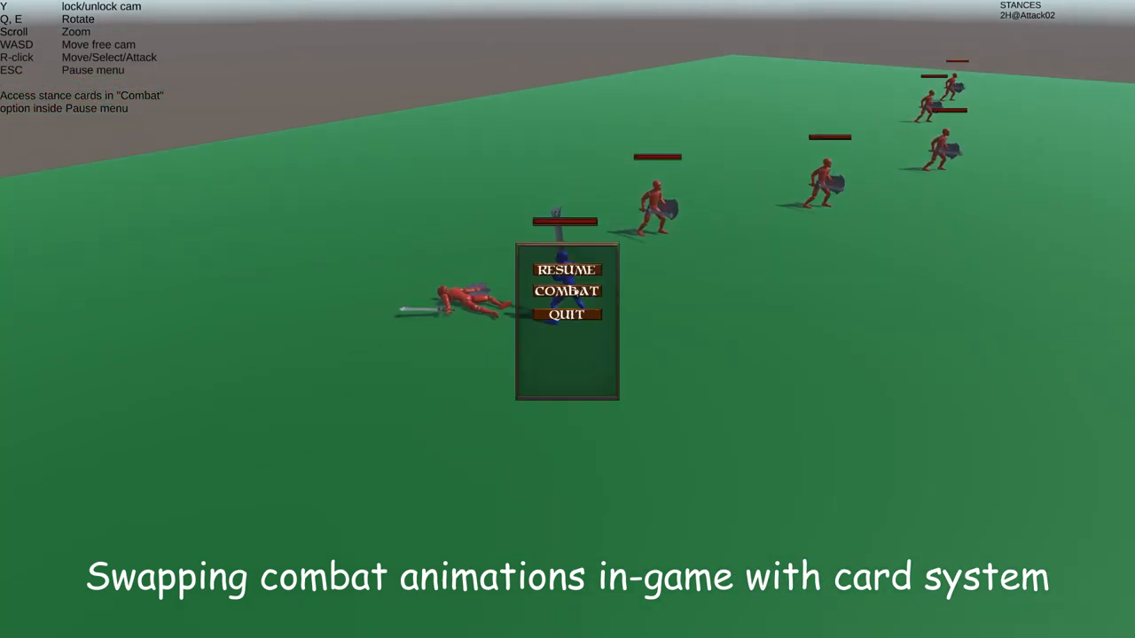
{"action": "left_click", "coordinate": [568, 291]}
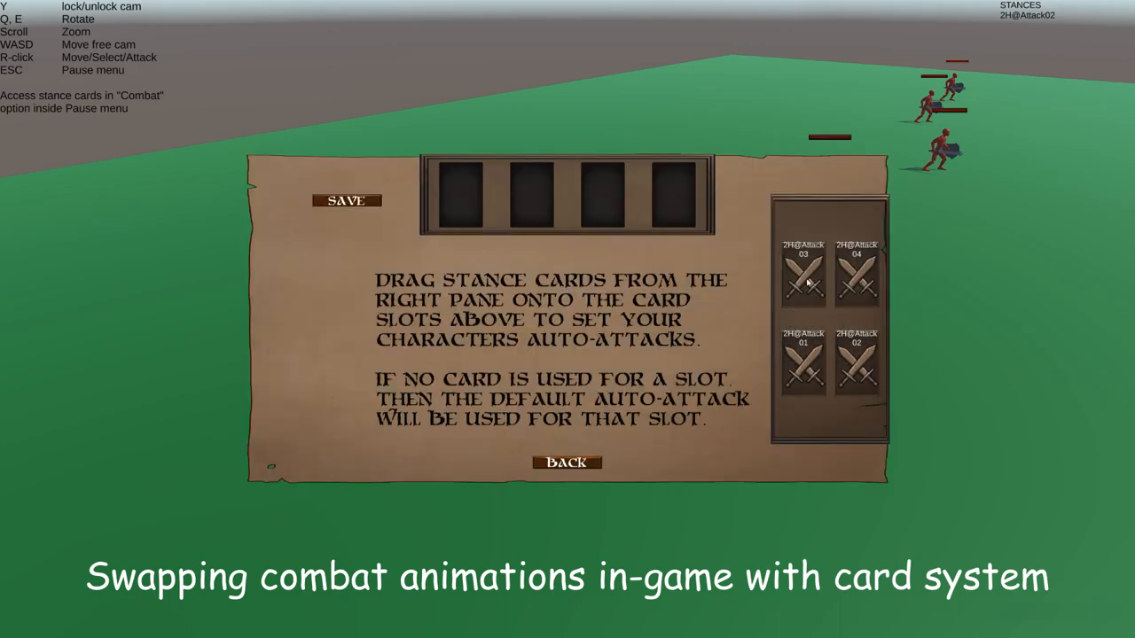
{"action": "left_click", "coordinate": [567, 461]}
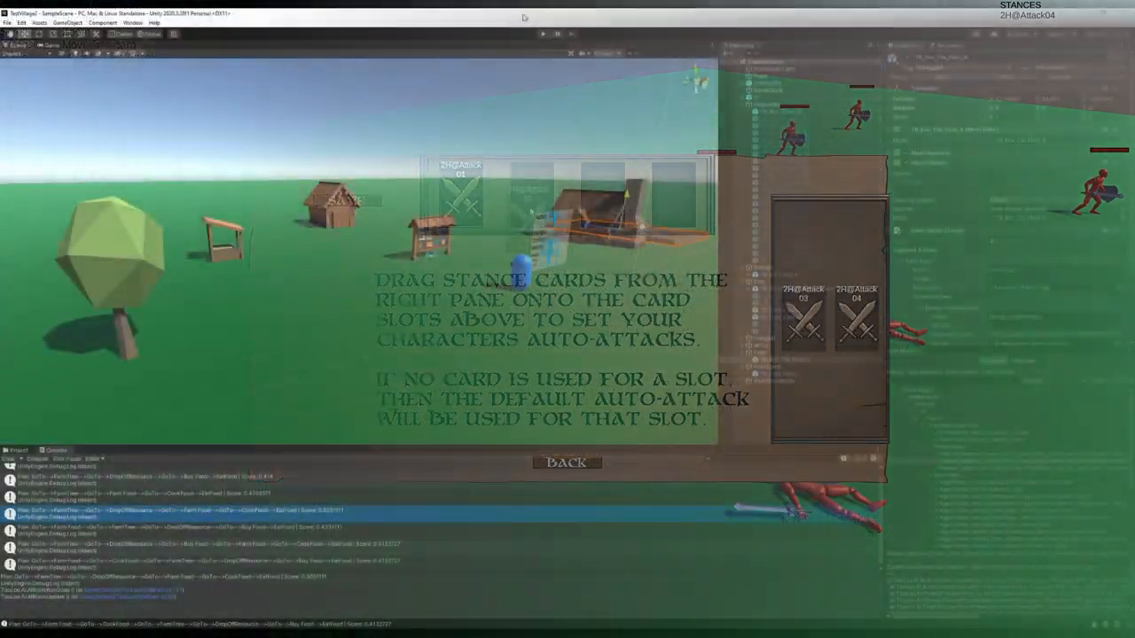
- Leave Play mode and show the village layout with the villager agent in the Scene view
{"action": "left_click", "coordinate": [567, 461]}
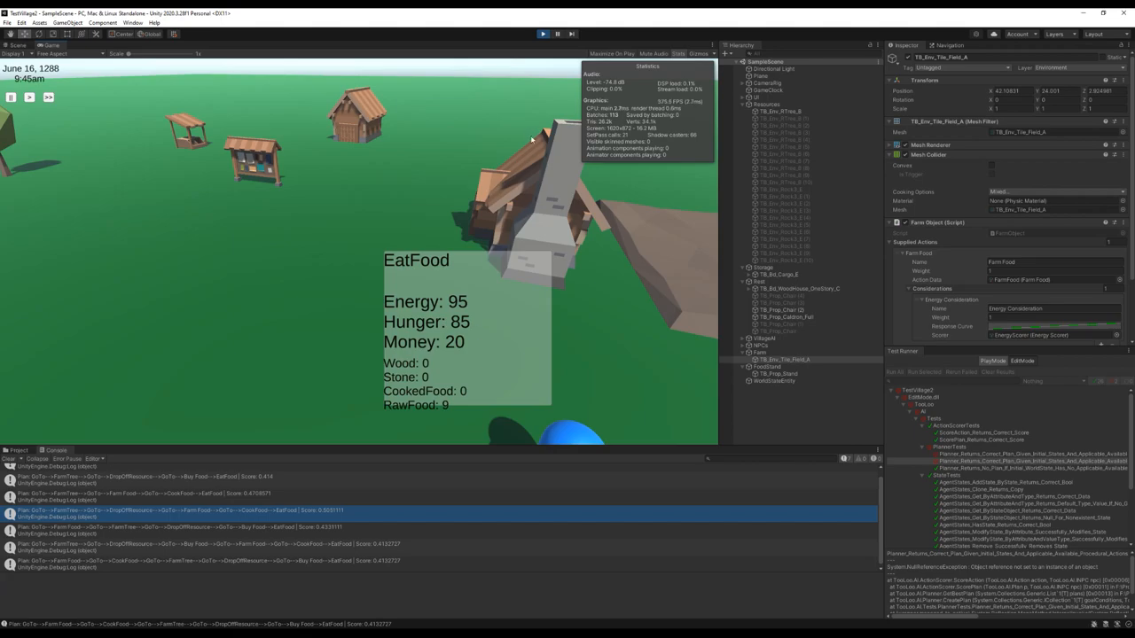
{"action": "left_click", "coordinate": [542, 33]}
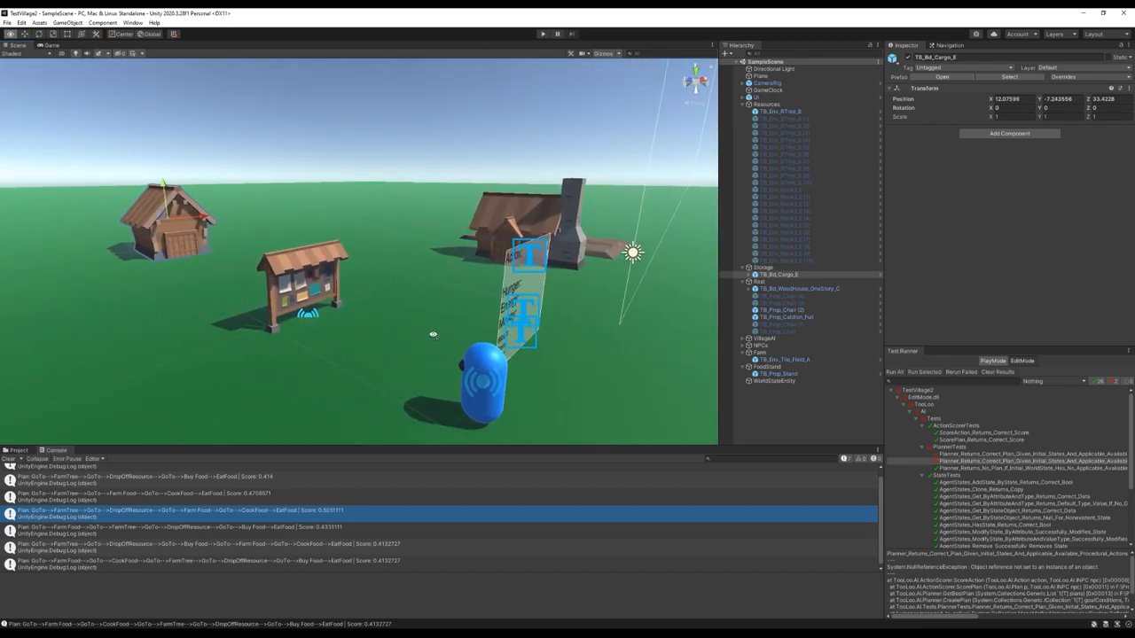
{"action": "left_click_drag", "start_coordinate": [433, 333], "coordinate": [603, 344]}
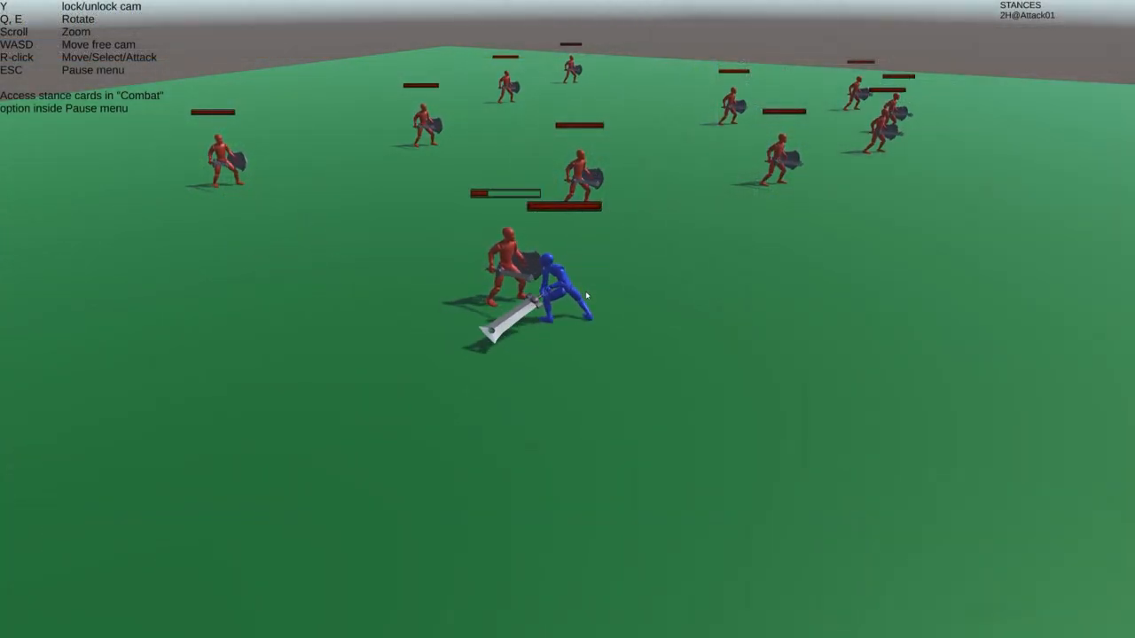
- Pause, enter the Combat card screen and place stance cards Attack01 through Attack04 in the slots
{"action": "key", "text": "Escape"}
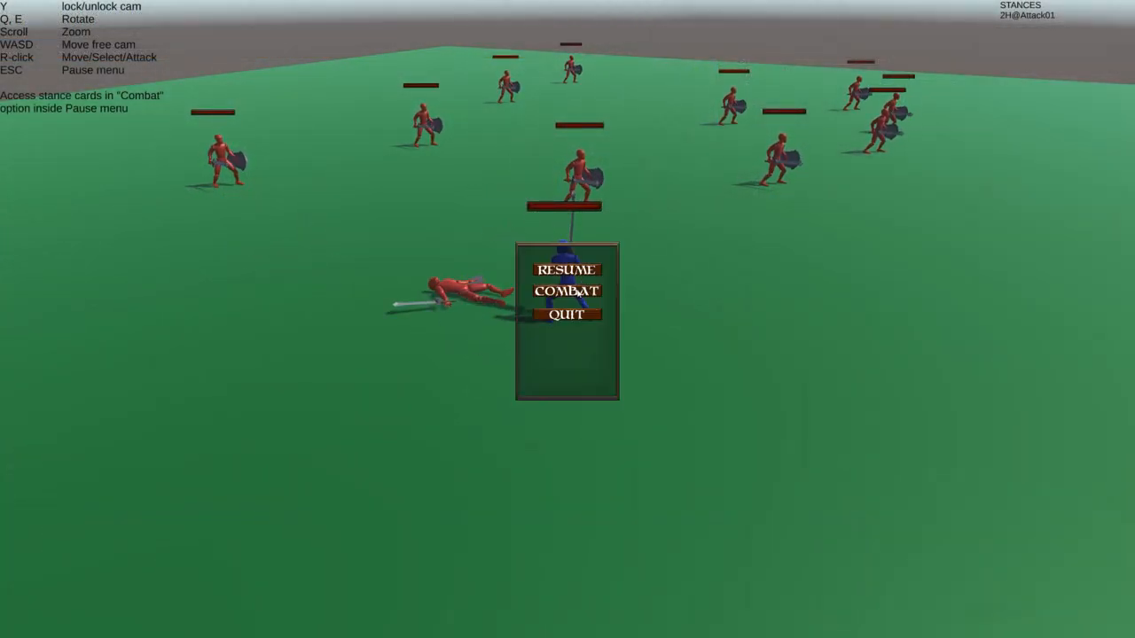
{"action": "left_click", "coordinate": [567, 290]}
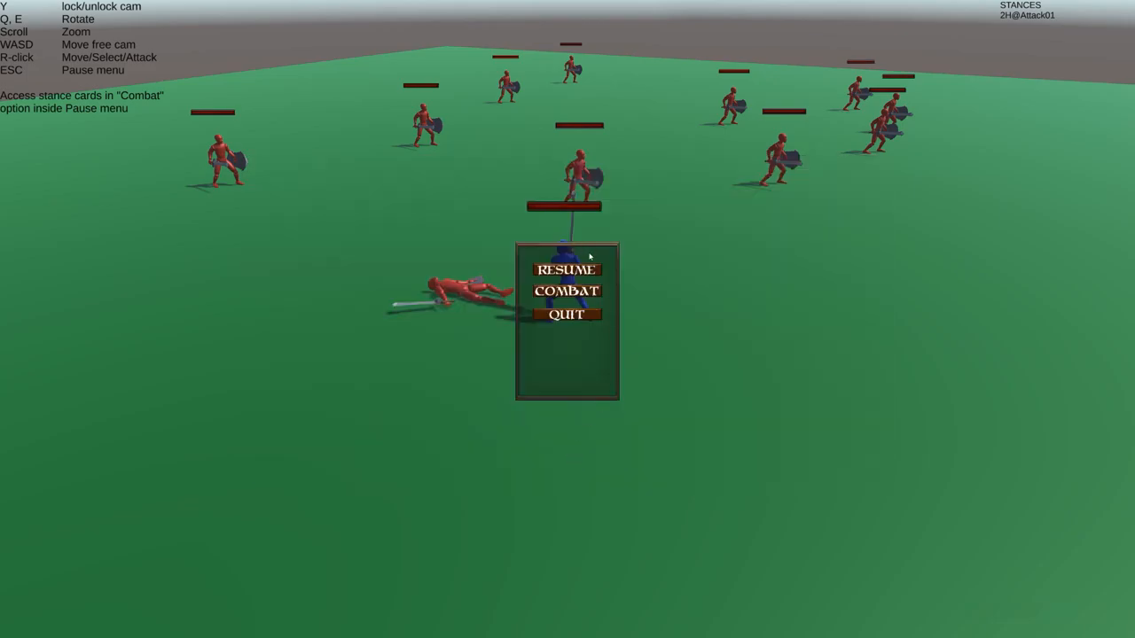
{"action": "left_click", "coordinate": [566, 269]}
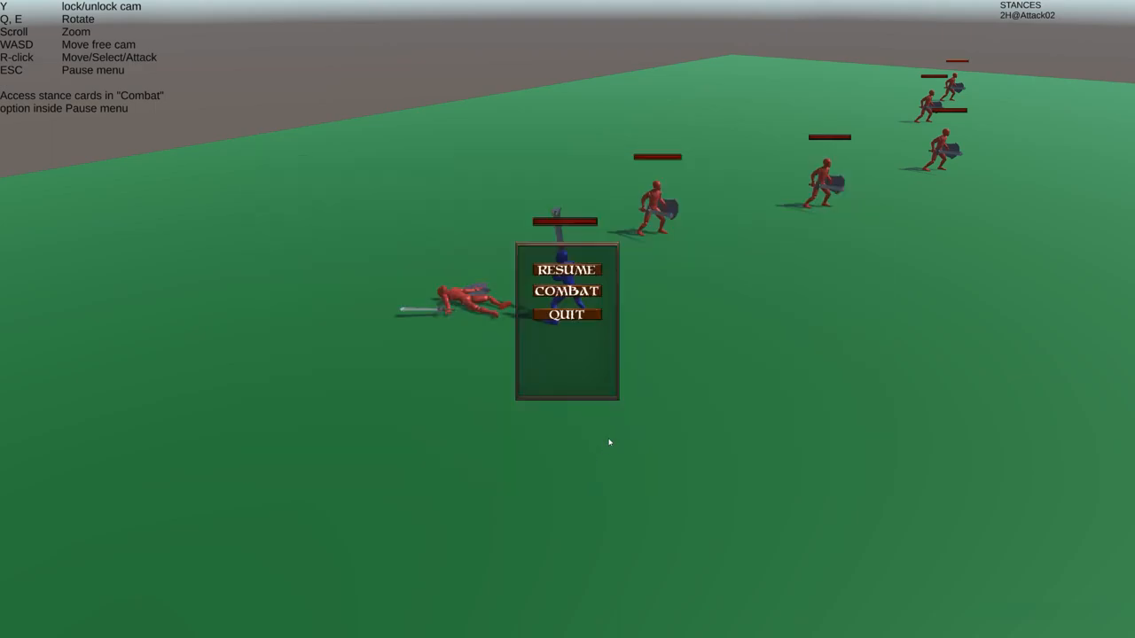
{"action": "left_click", "coordinate": [567, 270]}
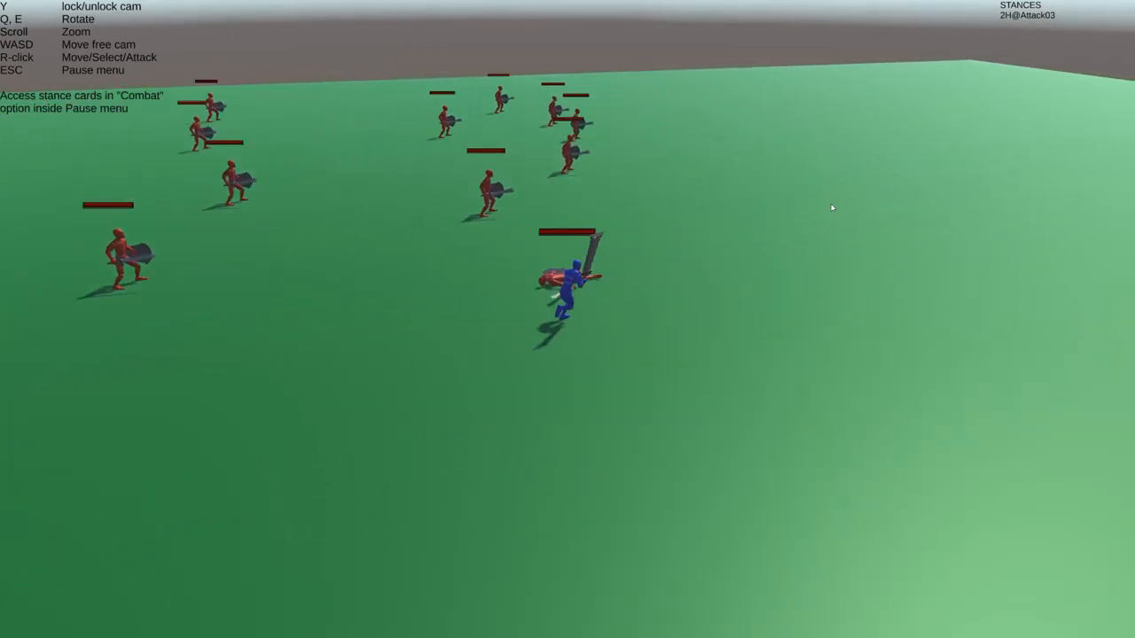
- Return to combat to test the four-stance auto-attack sequence, then pause back into the card editor
{"action": "key", "text": "Escape"}
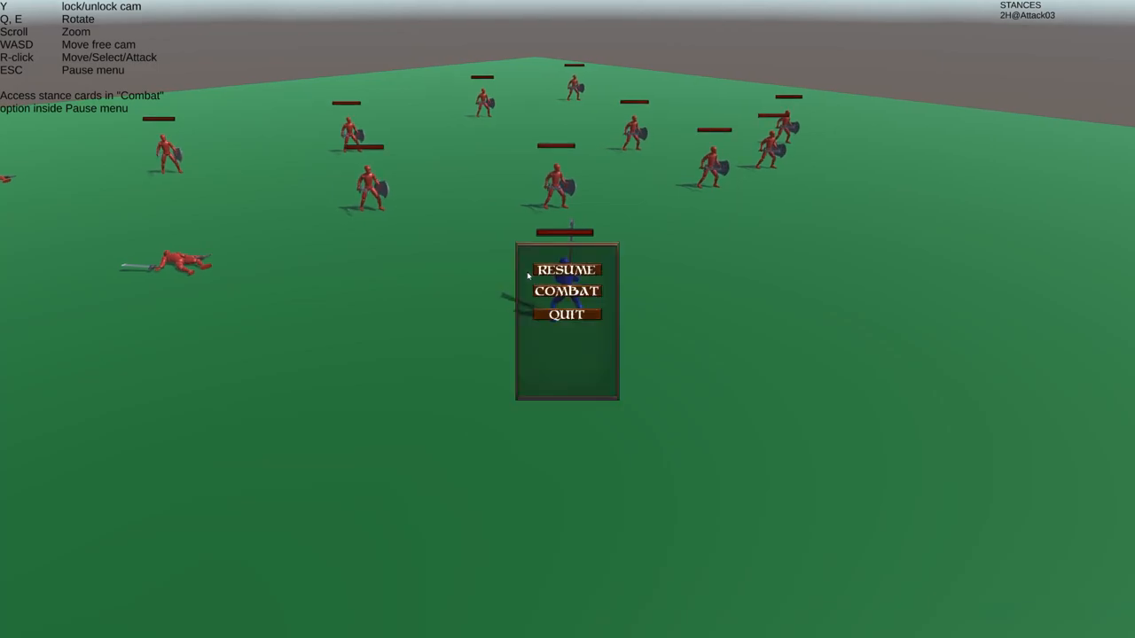
{"action": "left_click", "coordinate": [565, 291]}
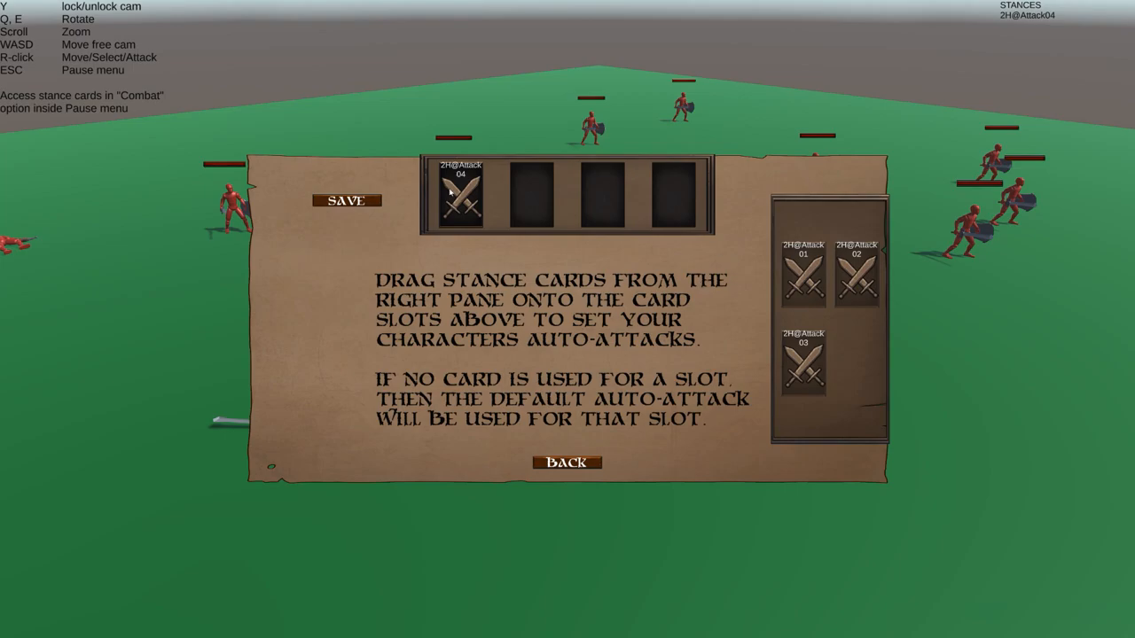
{"action": "left_click", "coordinate": [567, 461]}
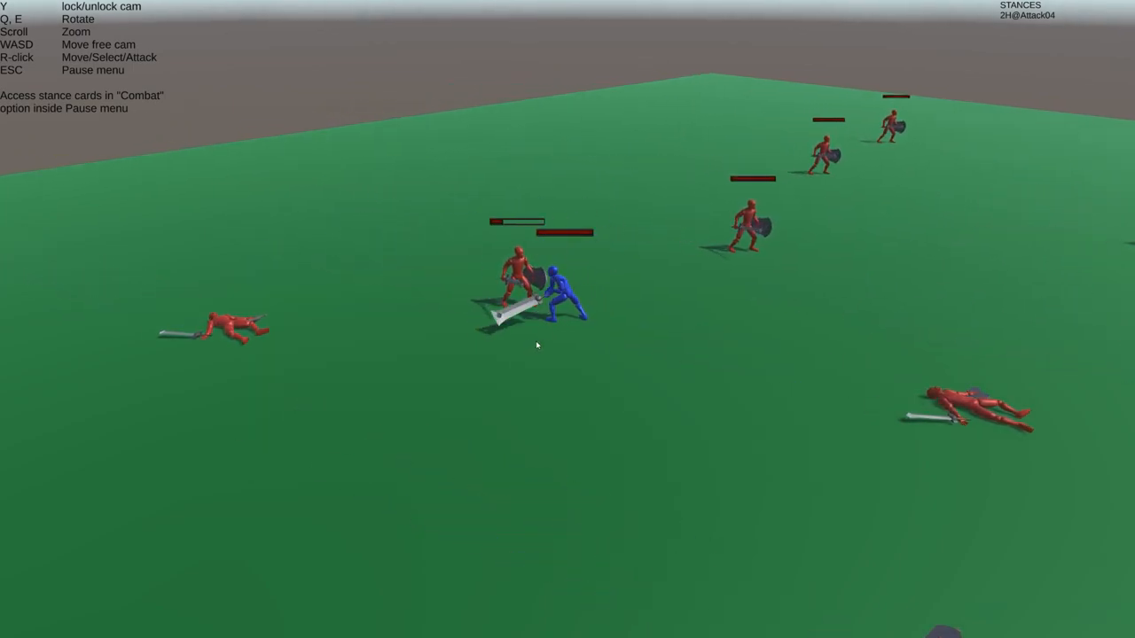
{"action": "key", "text": "Escape"}
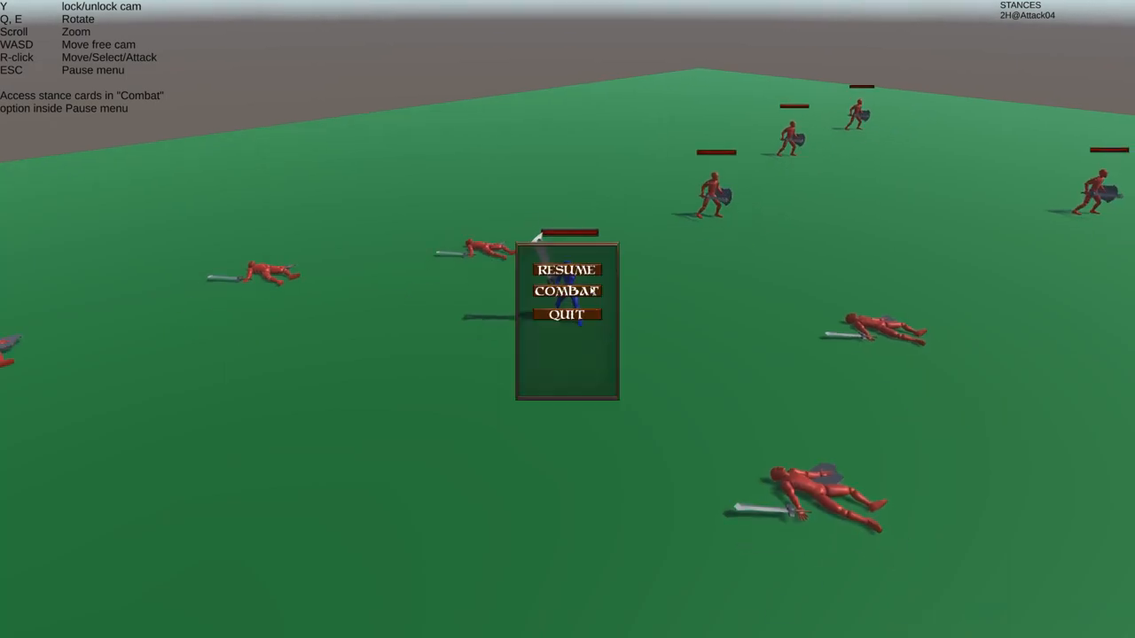
{"action": "left_click", "coordinate": [568, 290]}
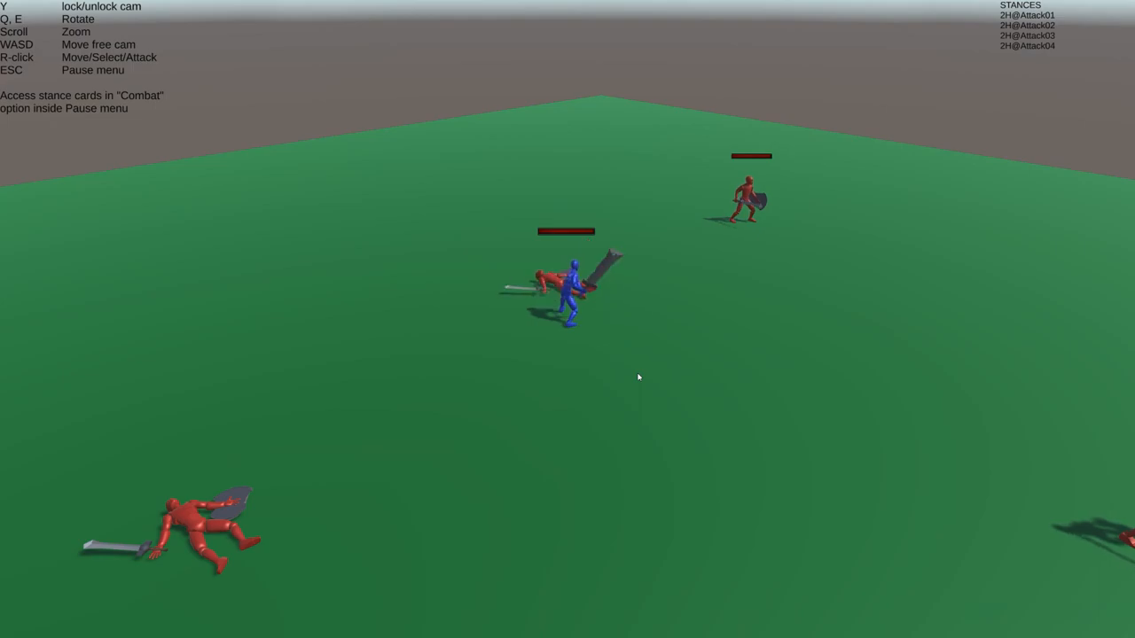
- Reorder the stances so cards 01 and 02 fill the first slots and 04 and 03 sit in the side pane
{"action": "key", "text": "Escape"}
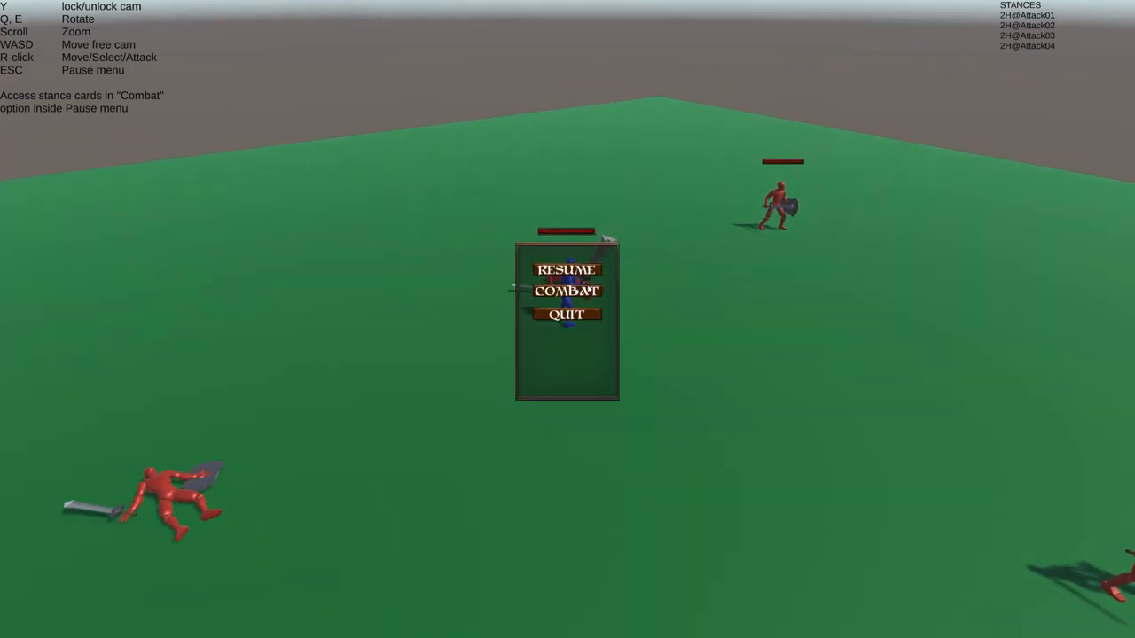
{"action": "left_click", "coordinate": [567, 291]}
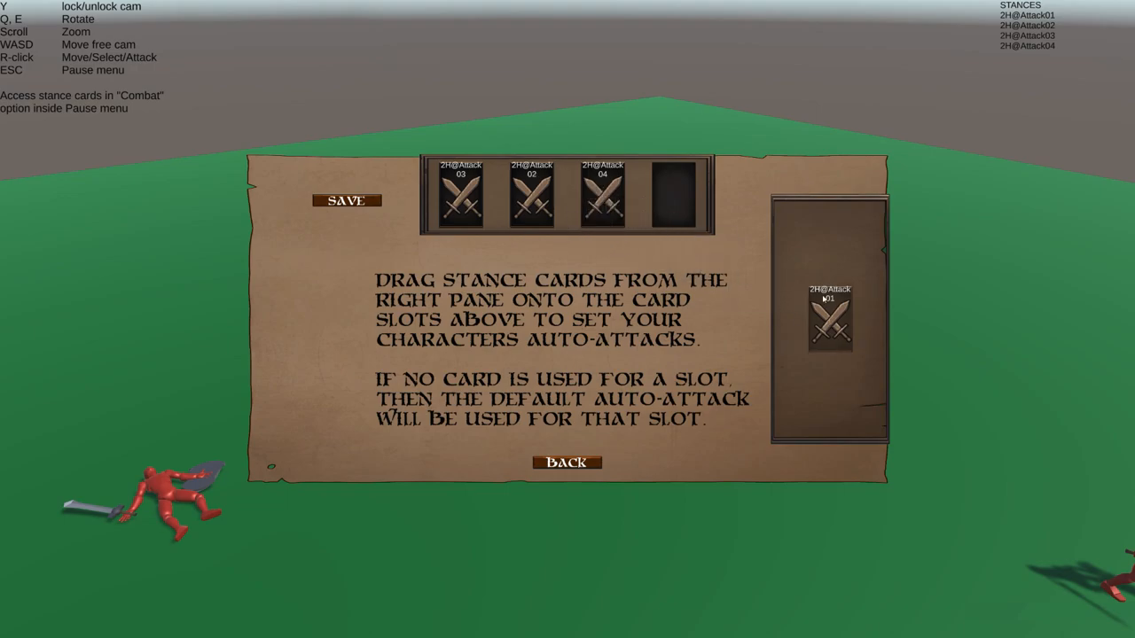
{"action": "left_click", "coordinate": [567, 461]}
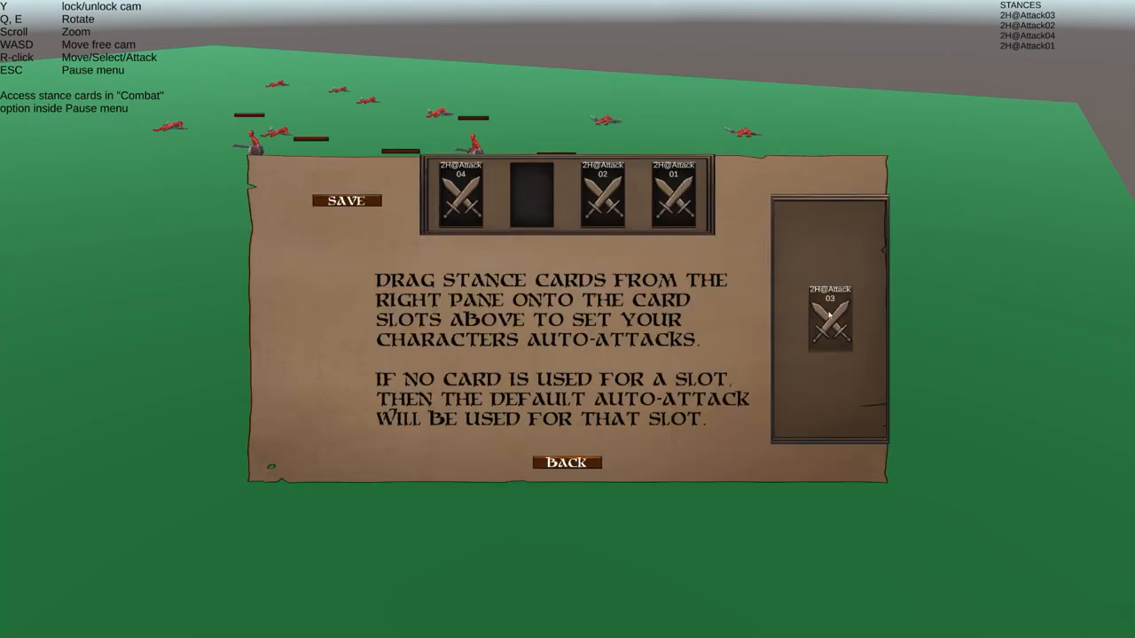
{"action": "left_click", "coordinate": [567, 461]}
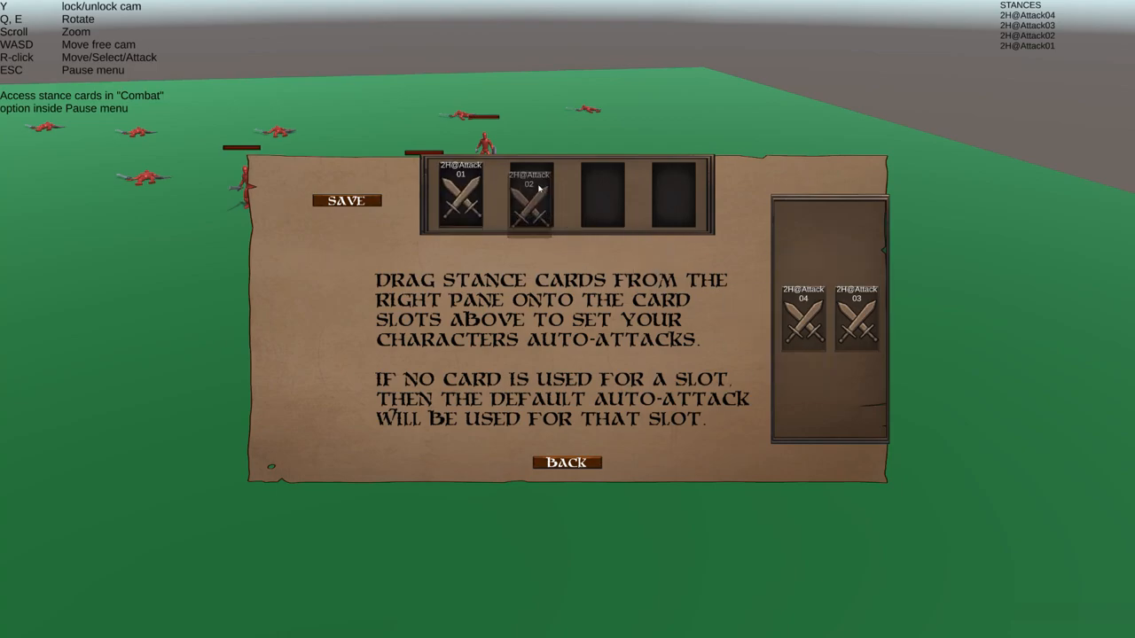
- Save the reordered stance sequence and send the blue knight back into combat
{"action": "left_click", "coordinate": [347, 199]}
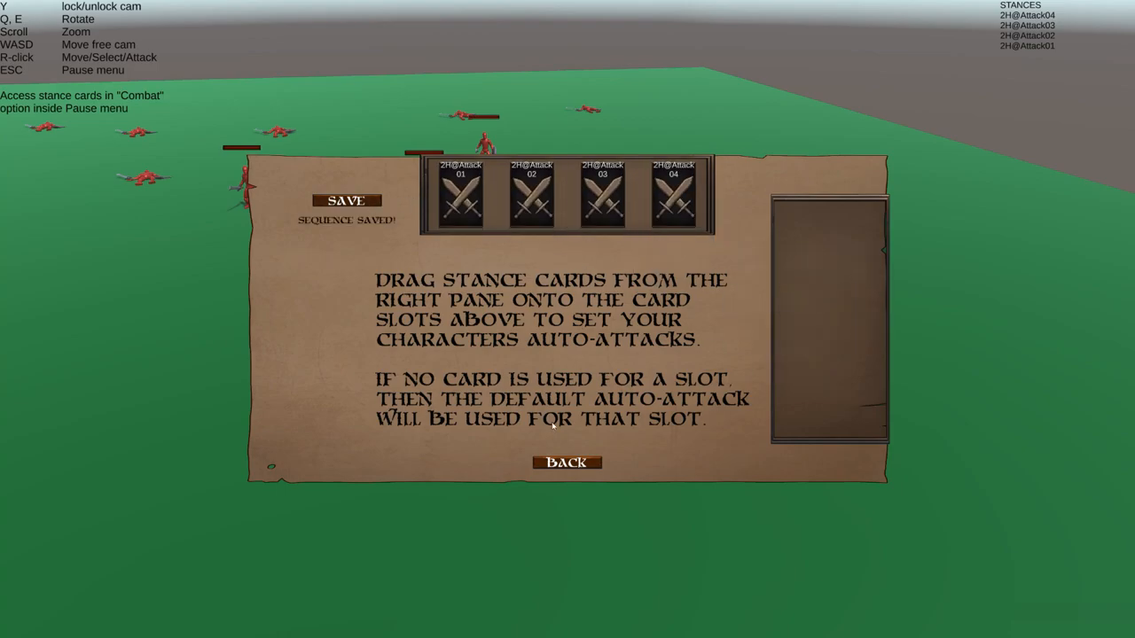
{"action": "left_click", "coordinate": [567, 461]}
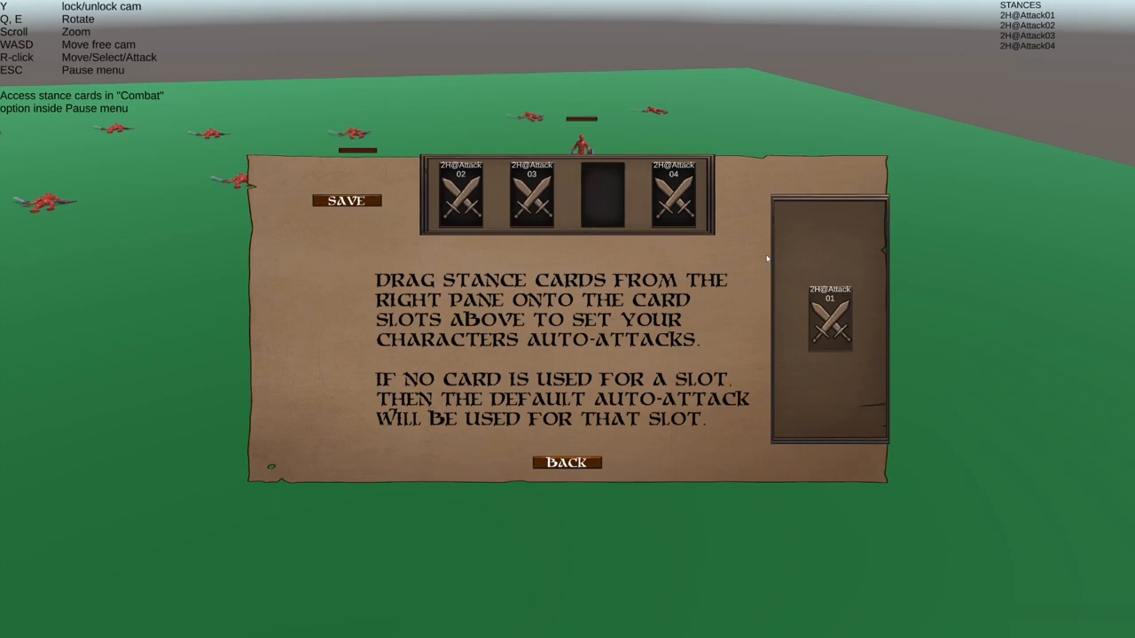
{"action": "left_click", "coordinate": [567, 461]}
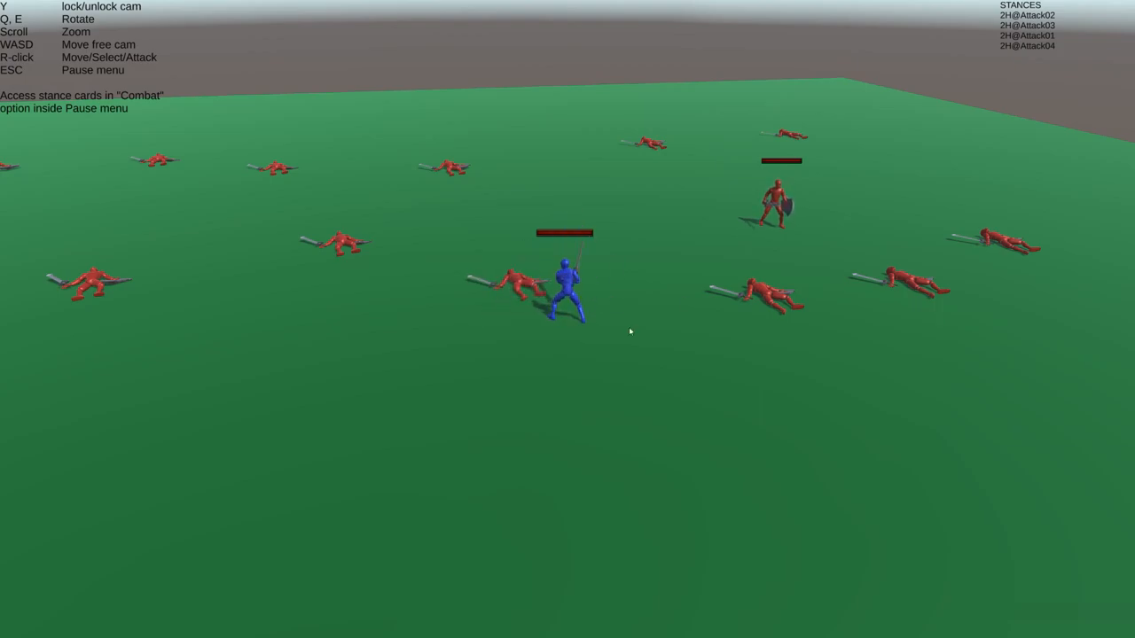
- Remove one card to run a three-stance sequence Attack03, Attack01, Attack04, fight, then pause again
{"action": "key", "text": "Escape"}
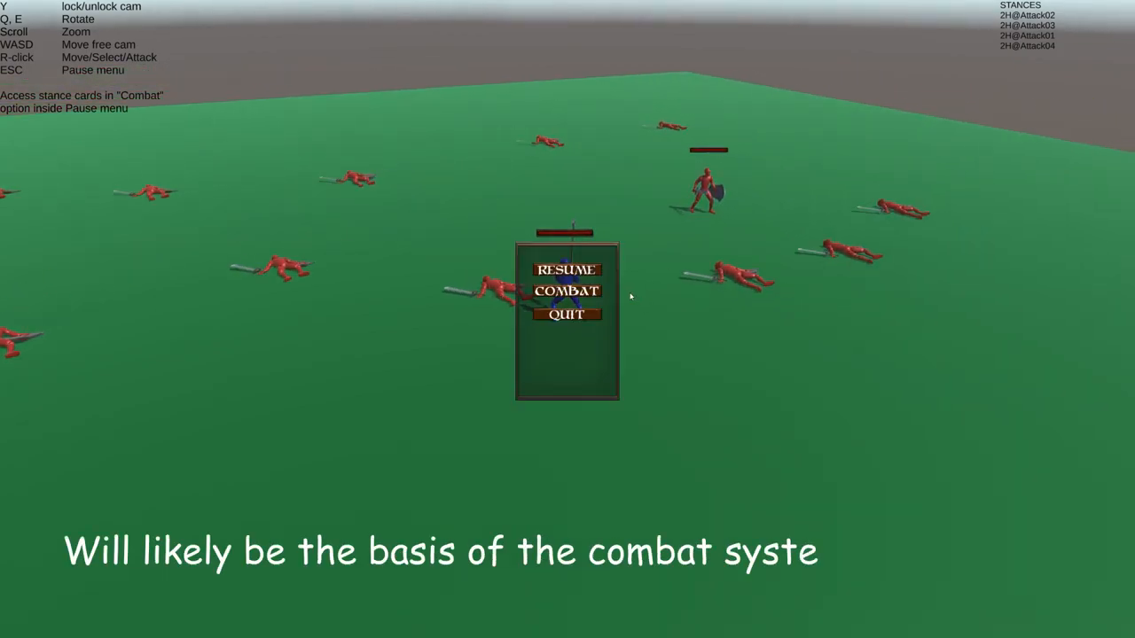
{"action": "left_click", "coordinate": [568, 291]}
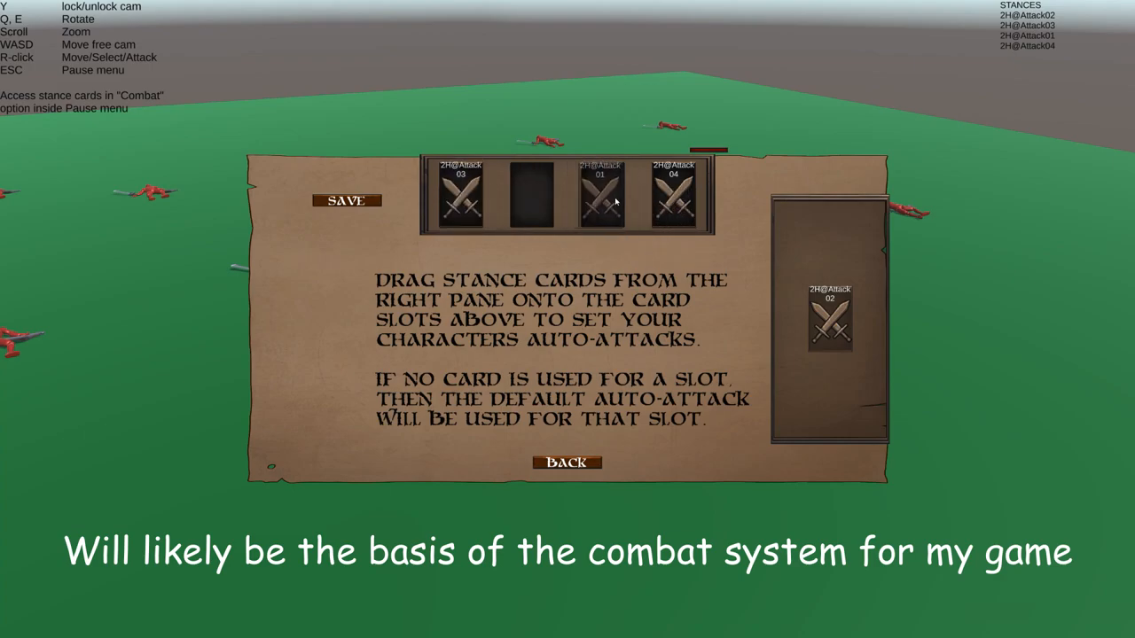
{"action": "left_click", "coordinate": [568, 461]}
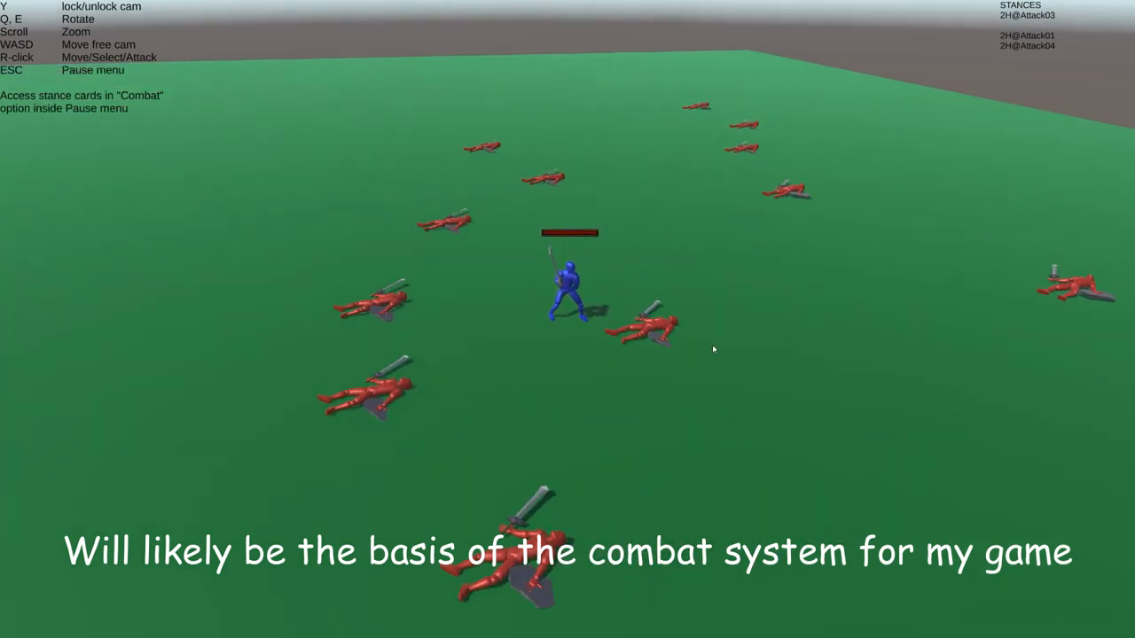
{"action": "key", "text": "Escape"}
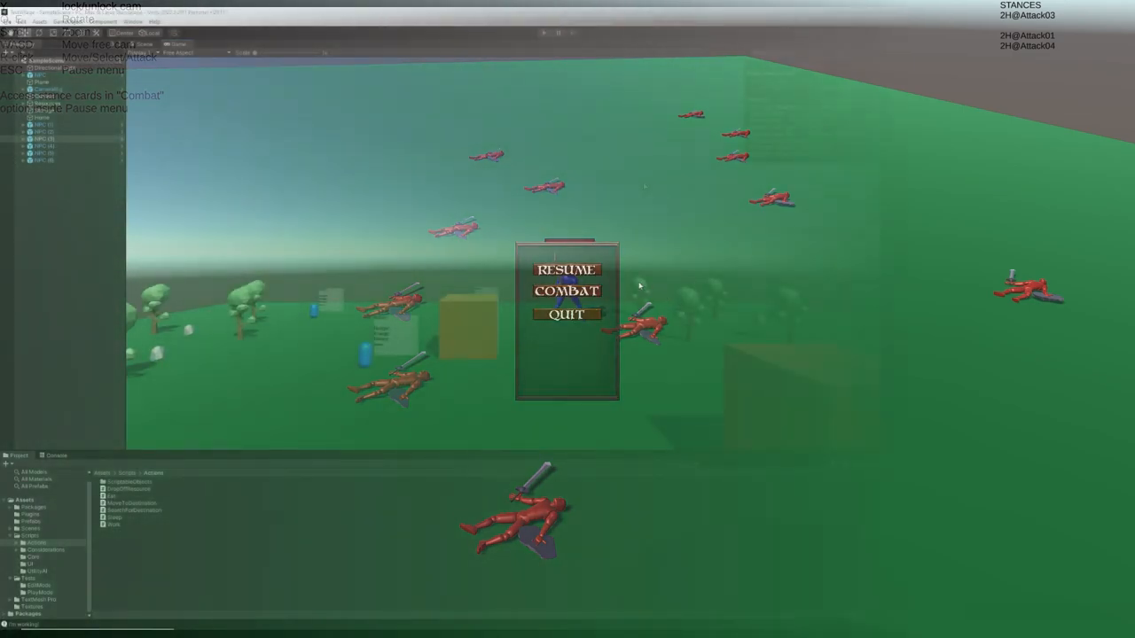